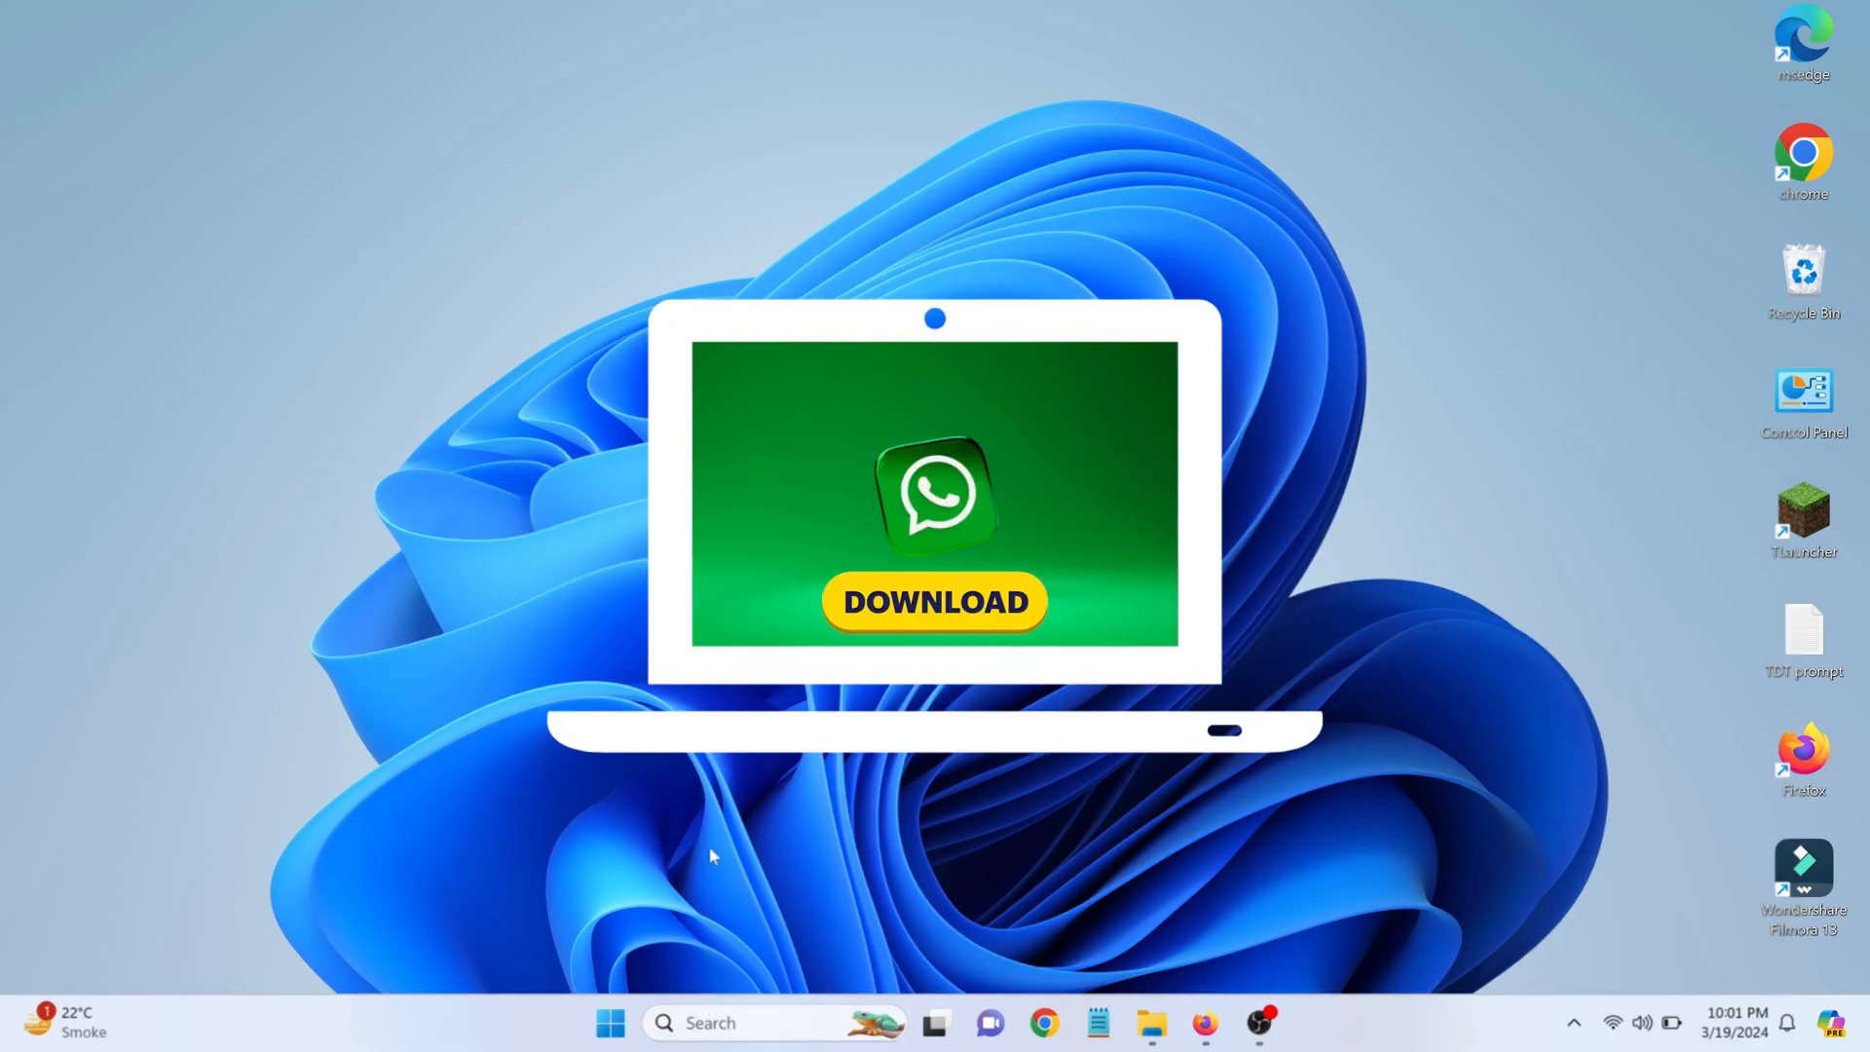
- Launch Firefox from the taskbar to a blank new tab
left_click(937, 604)
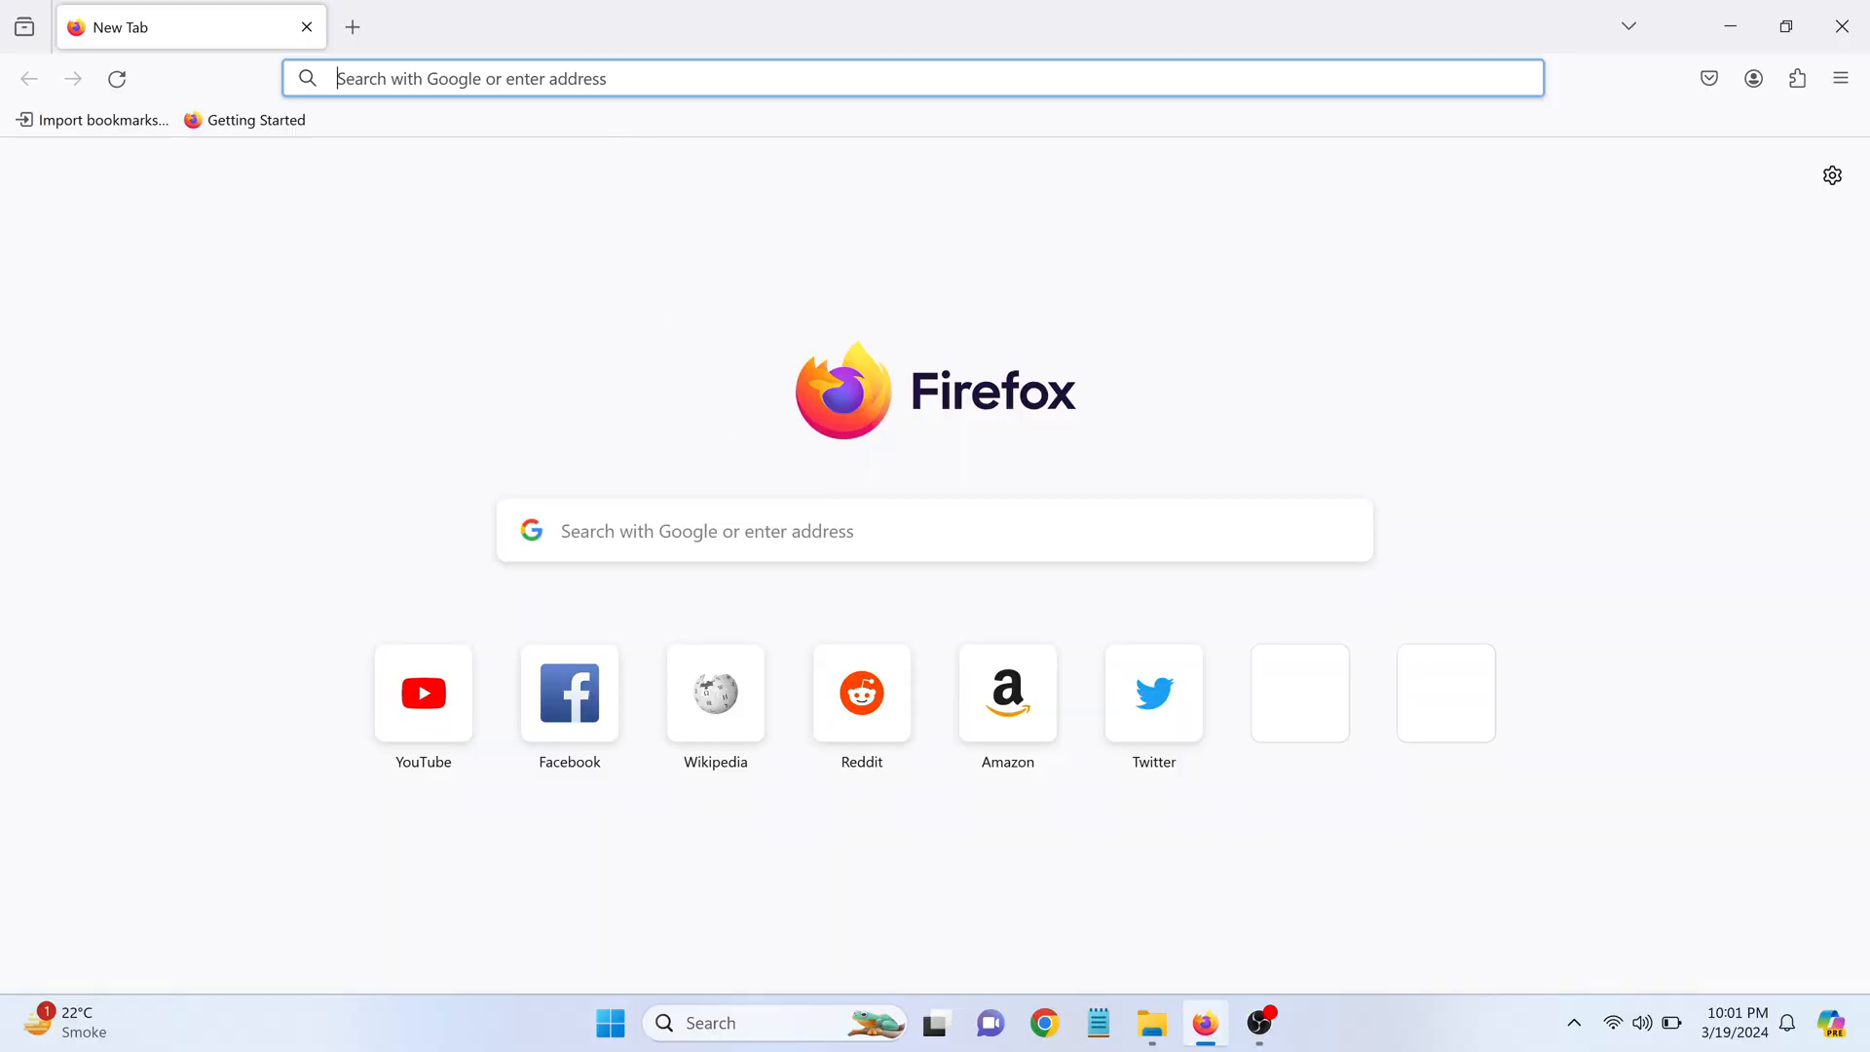
type("www.mozilla.org/")
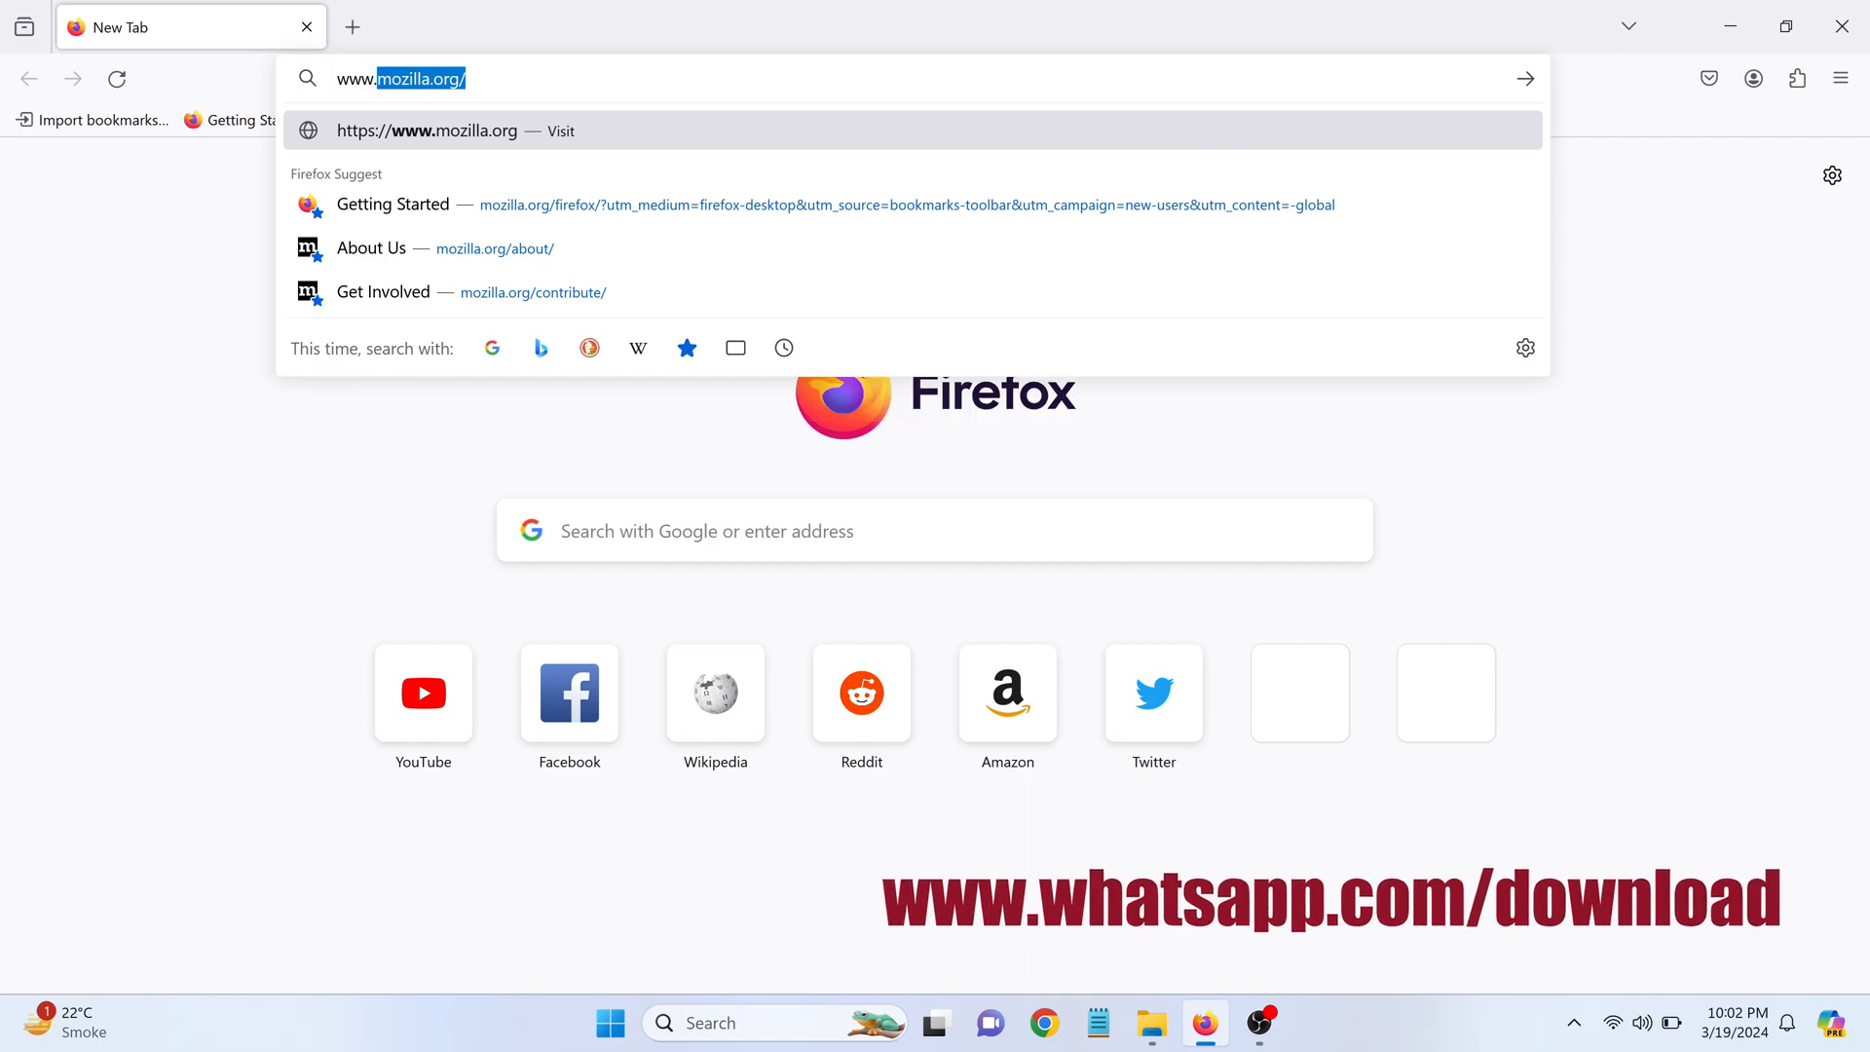
type("www.whatsapp.com/down")
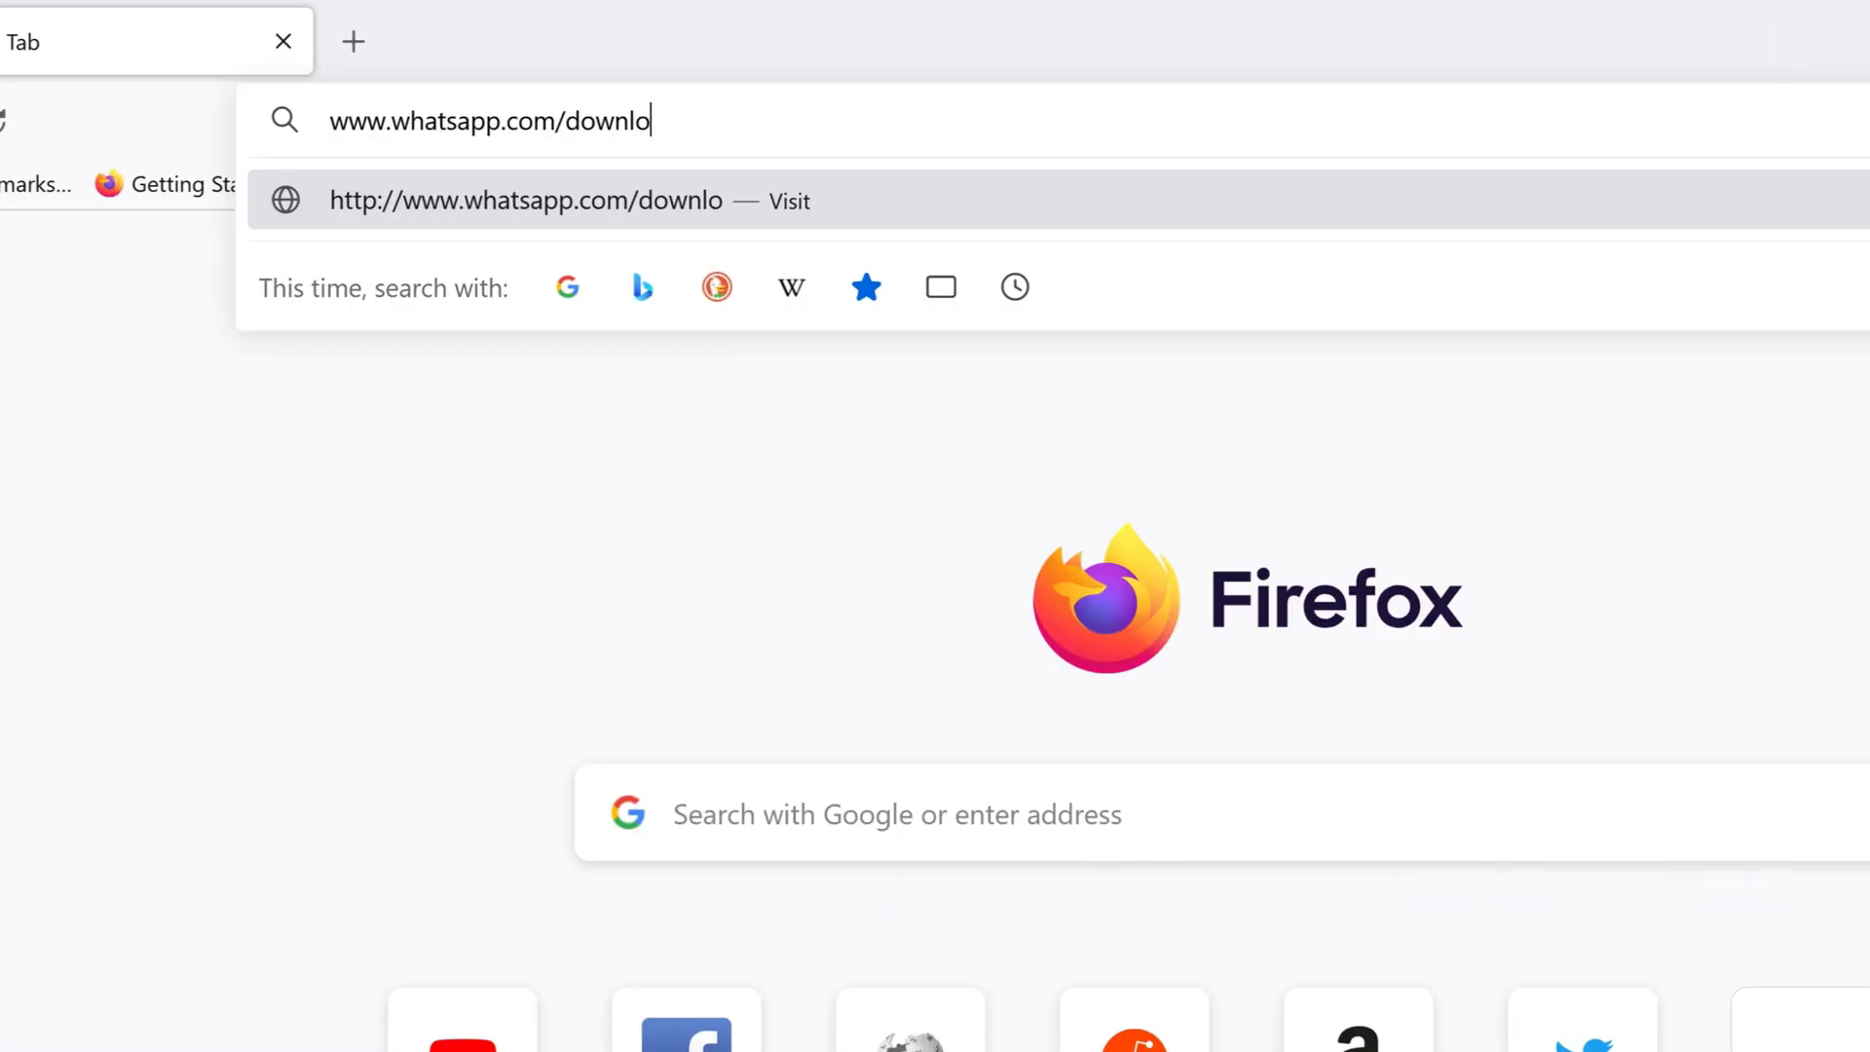
key("Enter")
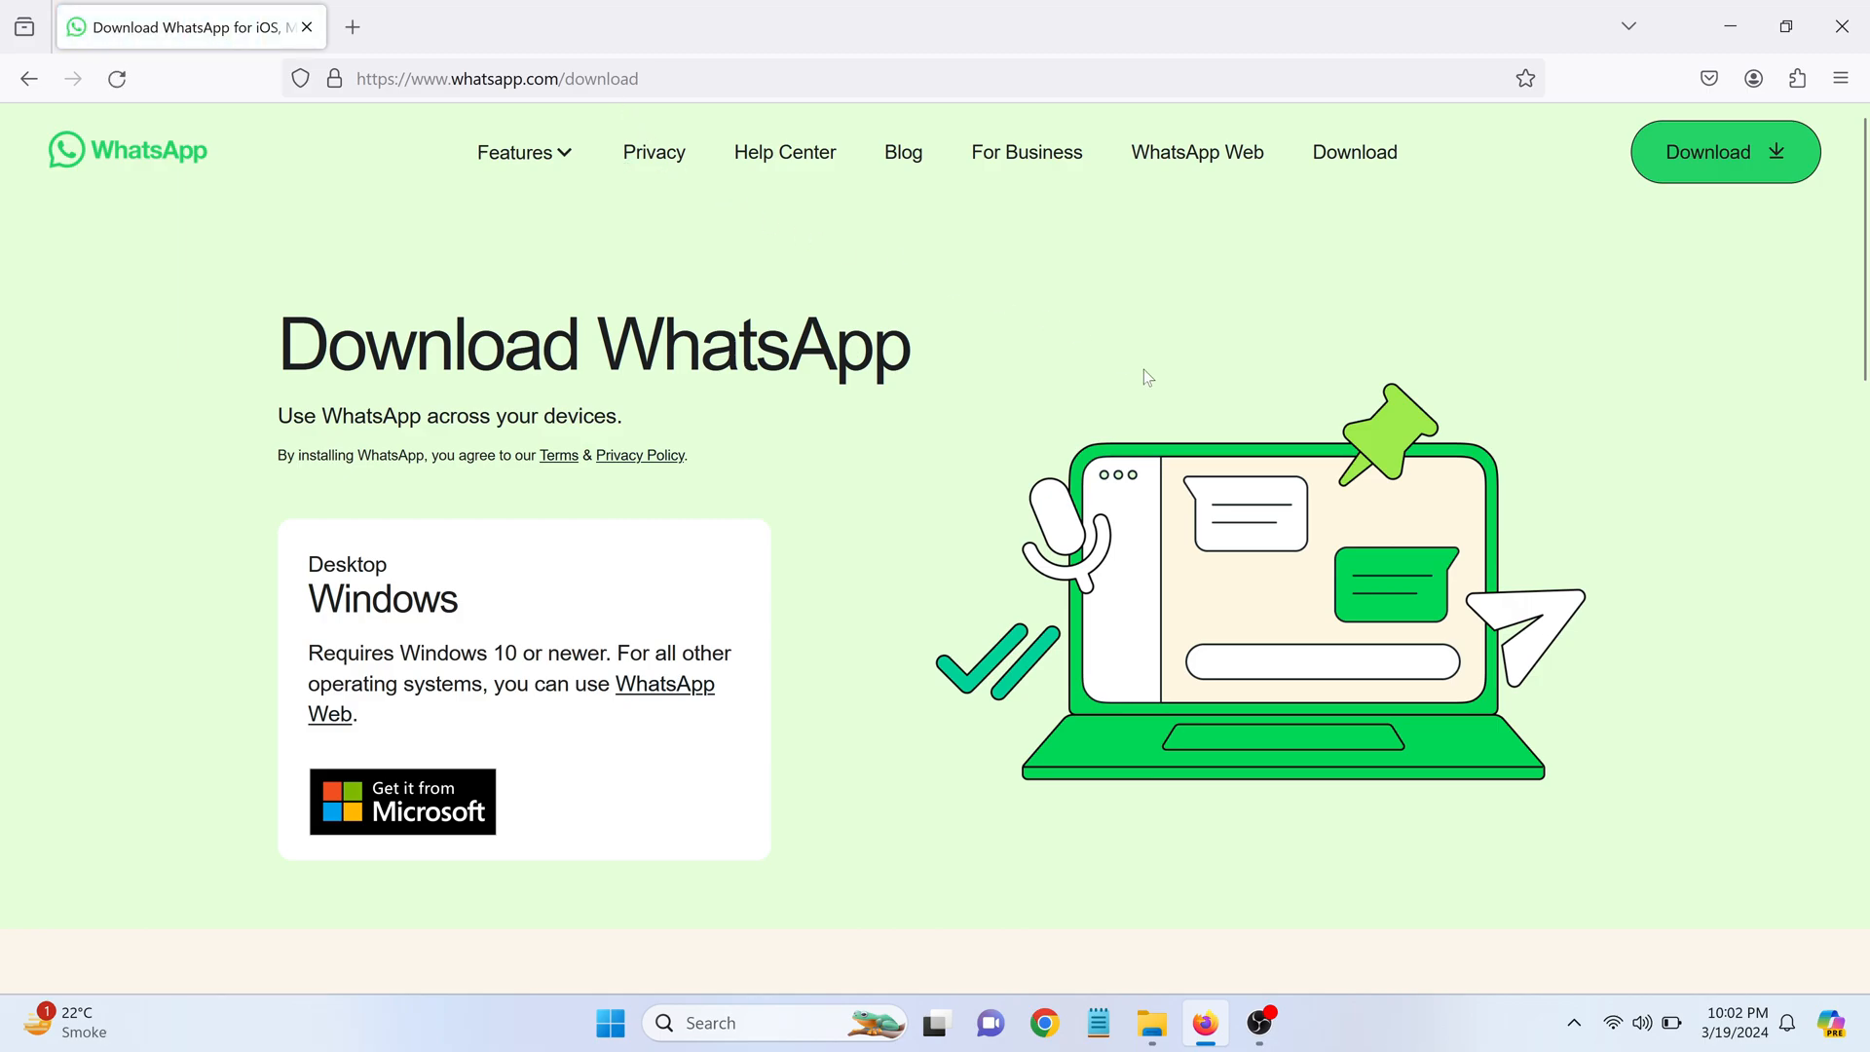
mouse_move(1709, 170)
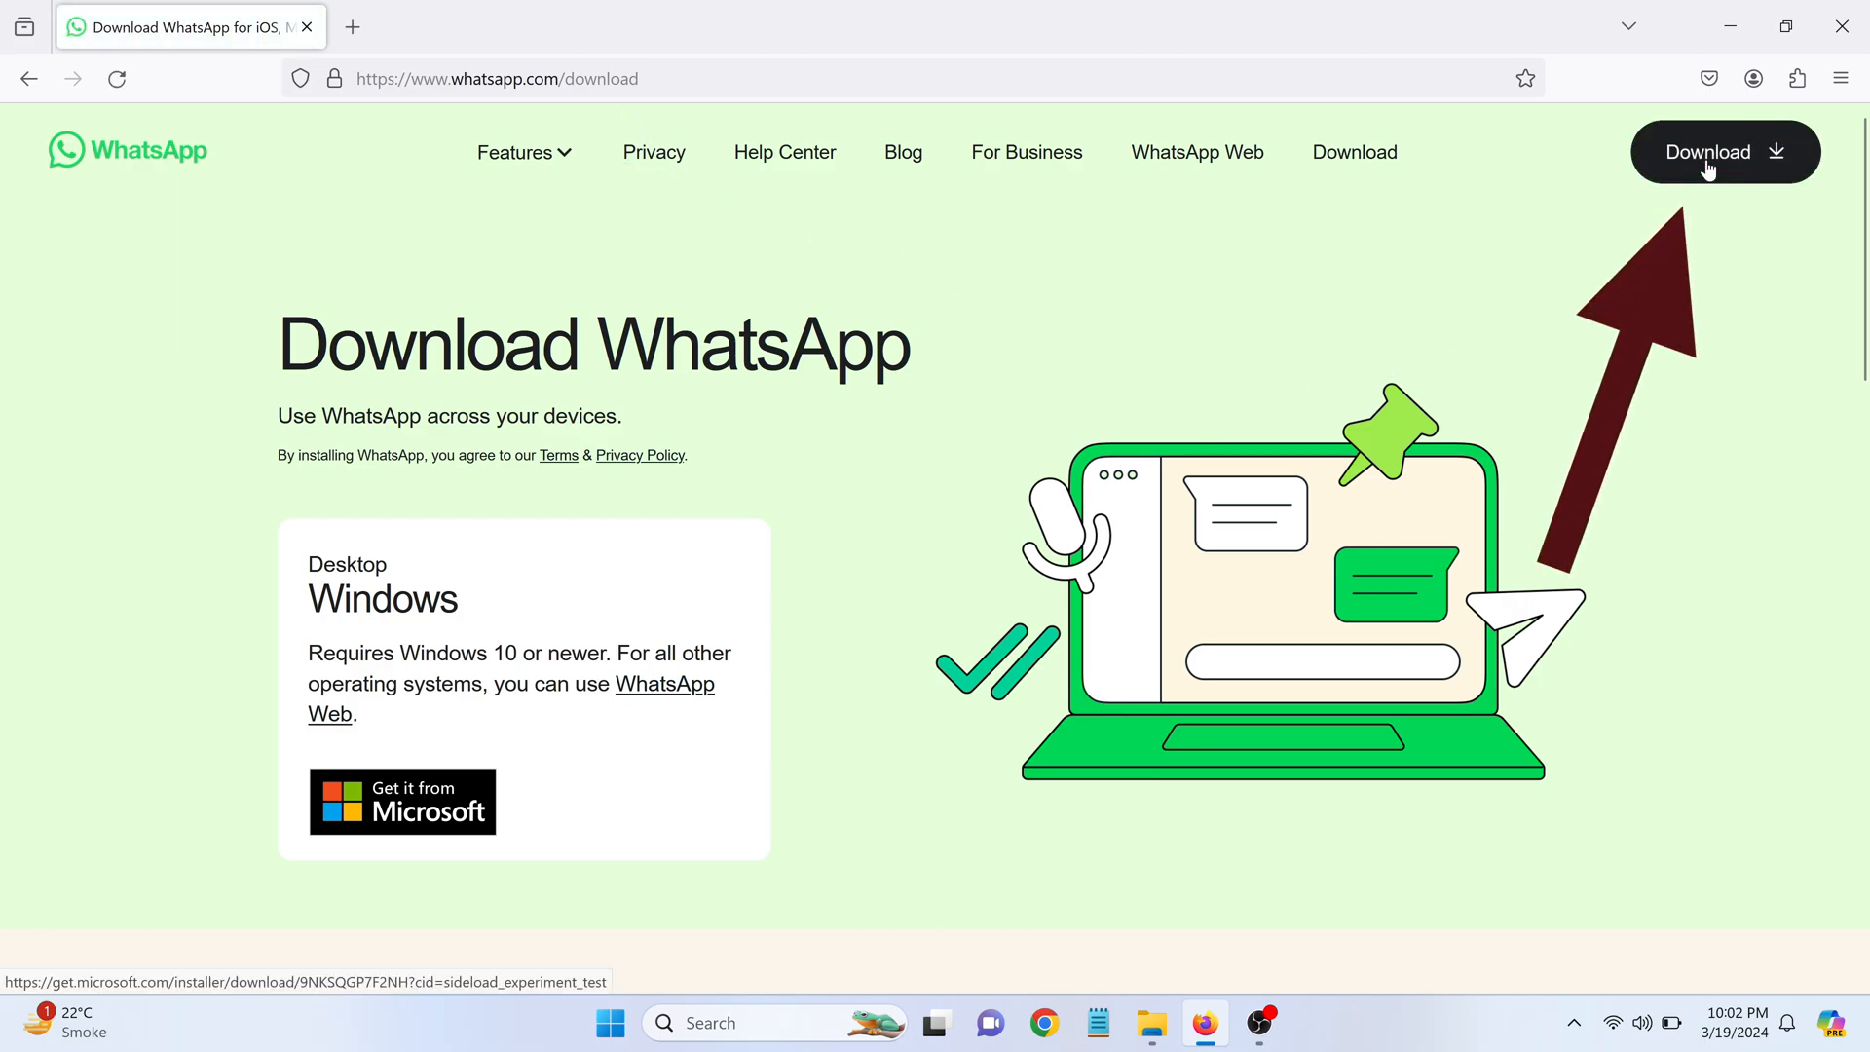
- Start downloading WhatsApp Installer.exe from the page's Download button
left_click(1726, 152)
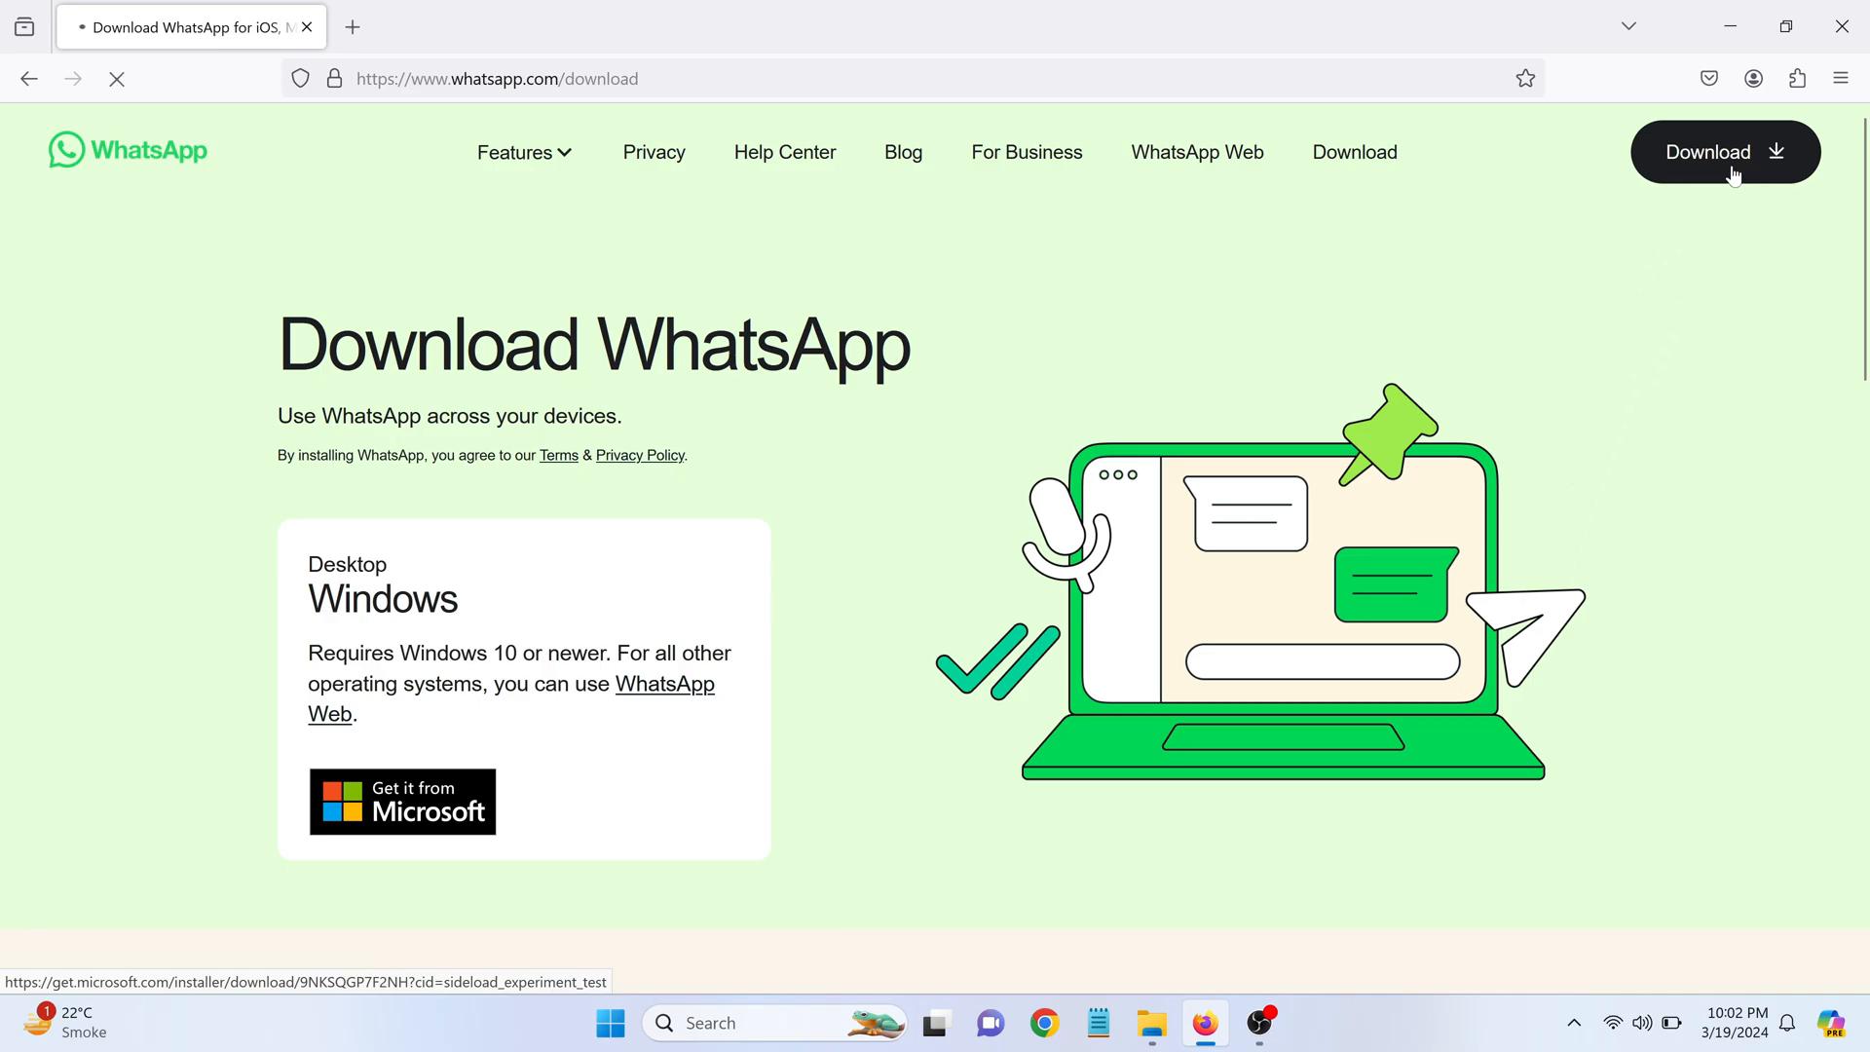
left_click(1726, 152)
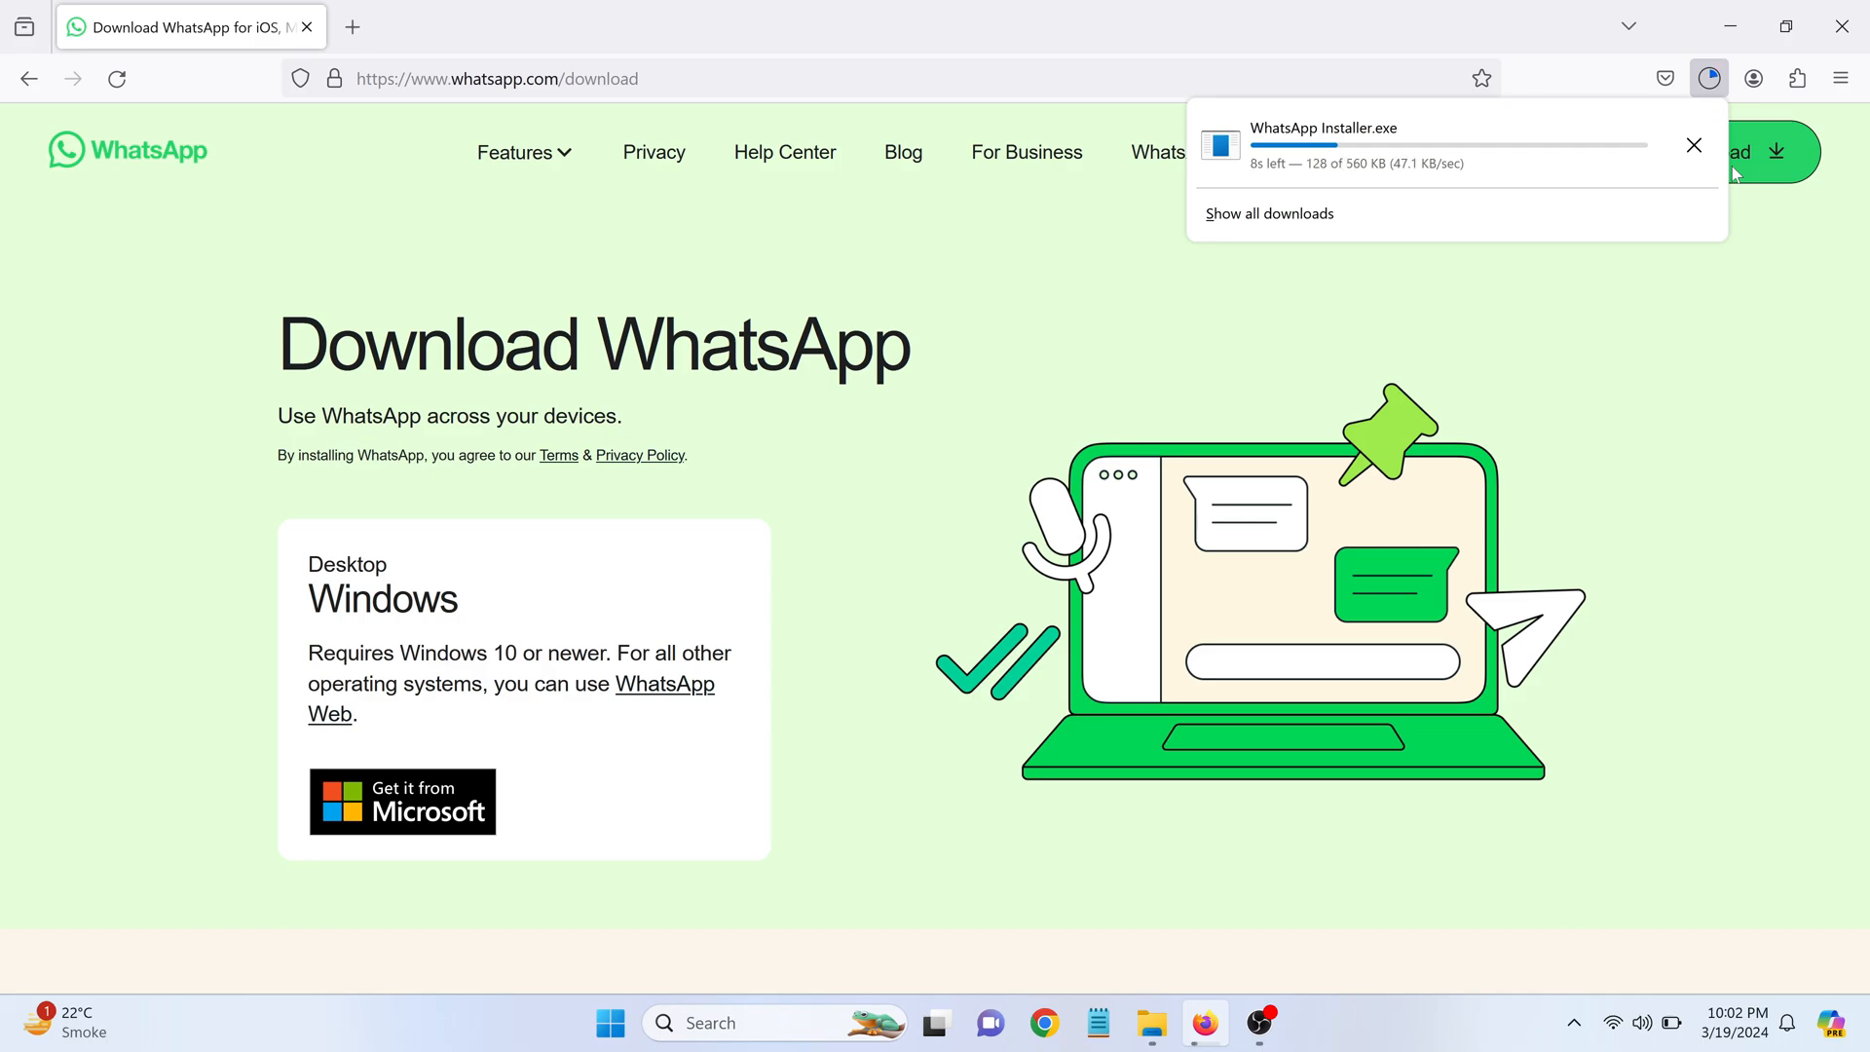
mouse_move(1652, 284)
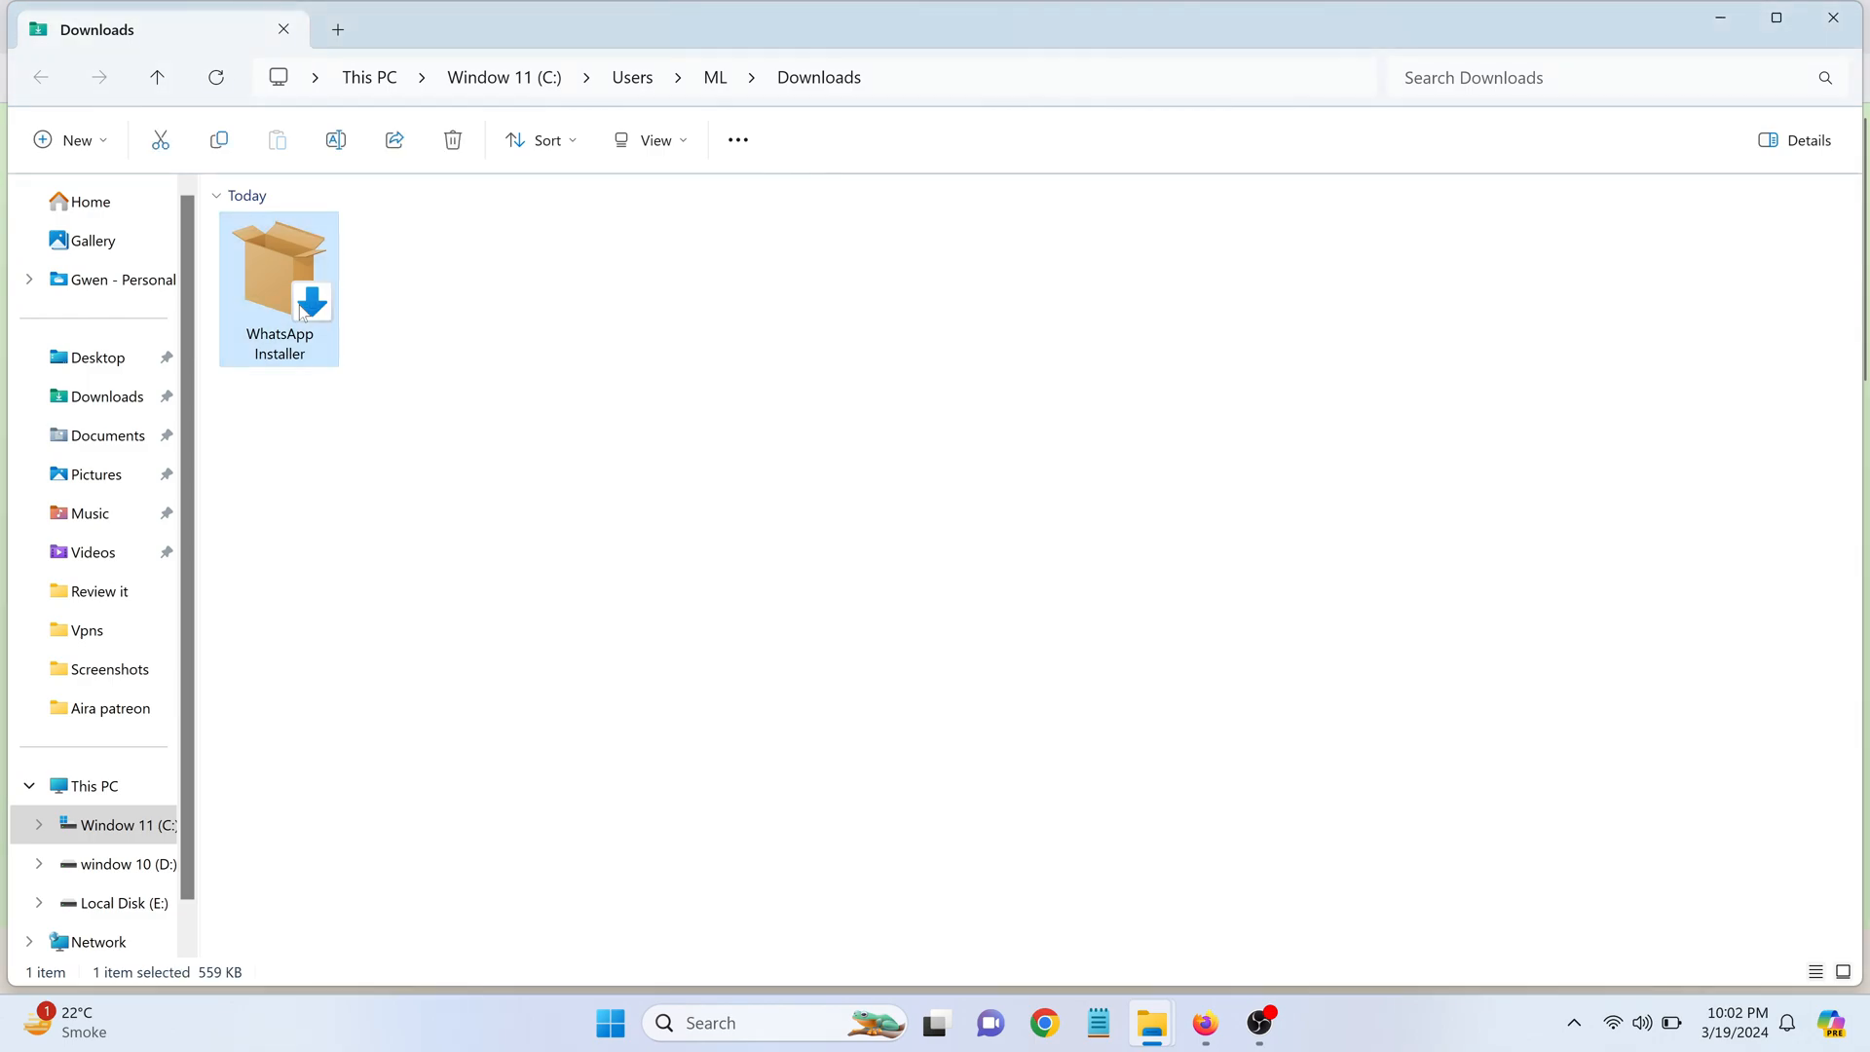
- Run WhatsApp Installer from the Downloads folder until the welcome screen appears
double_click(278, 277)
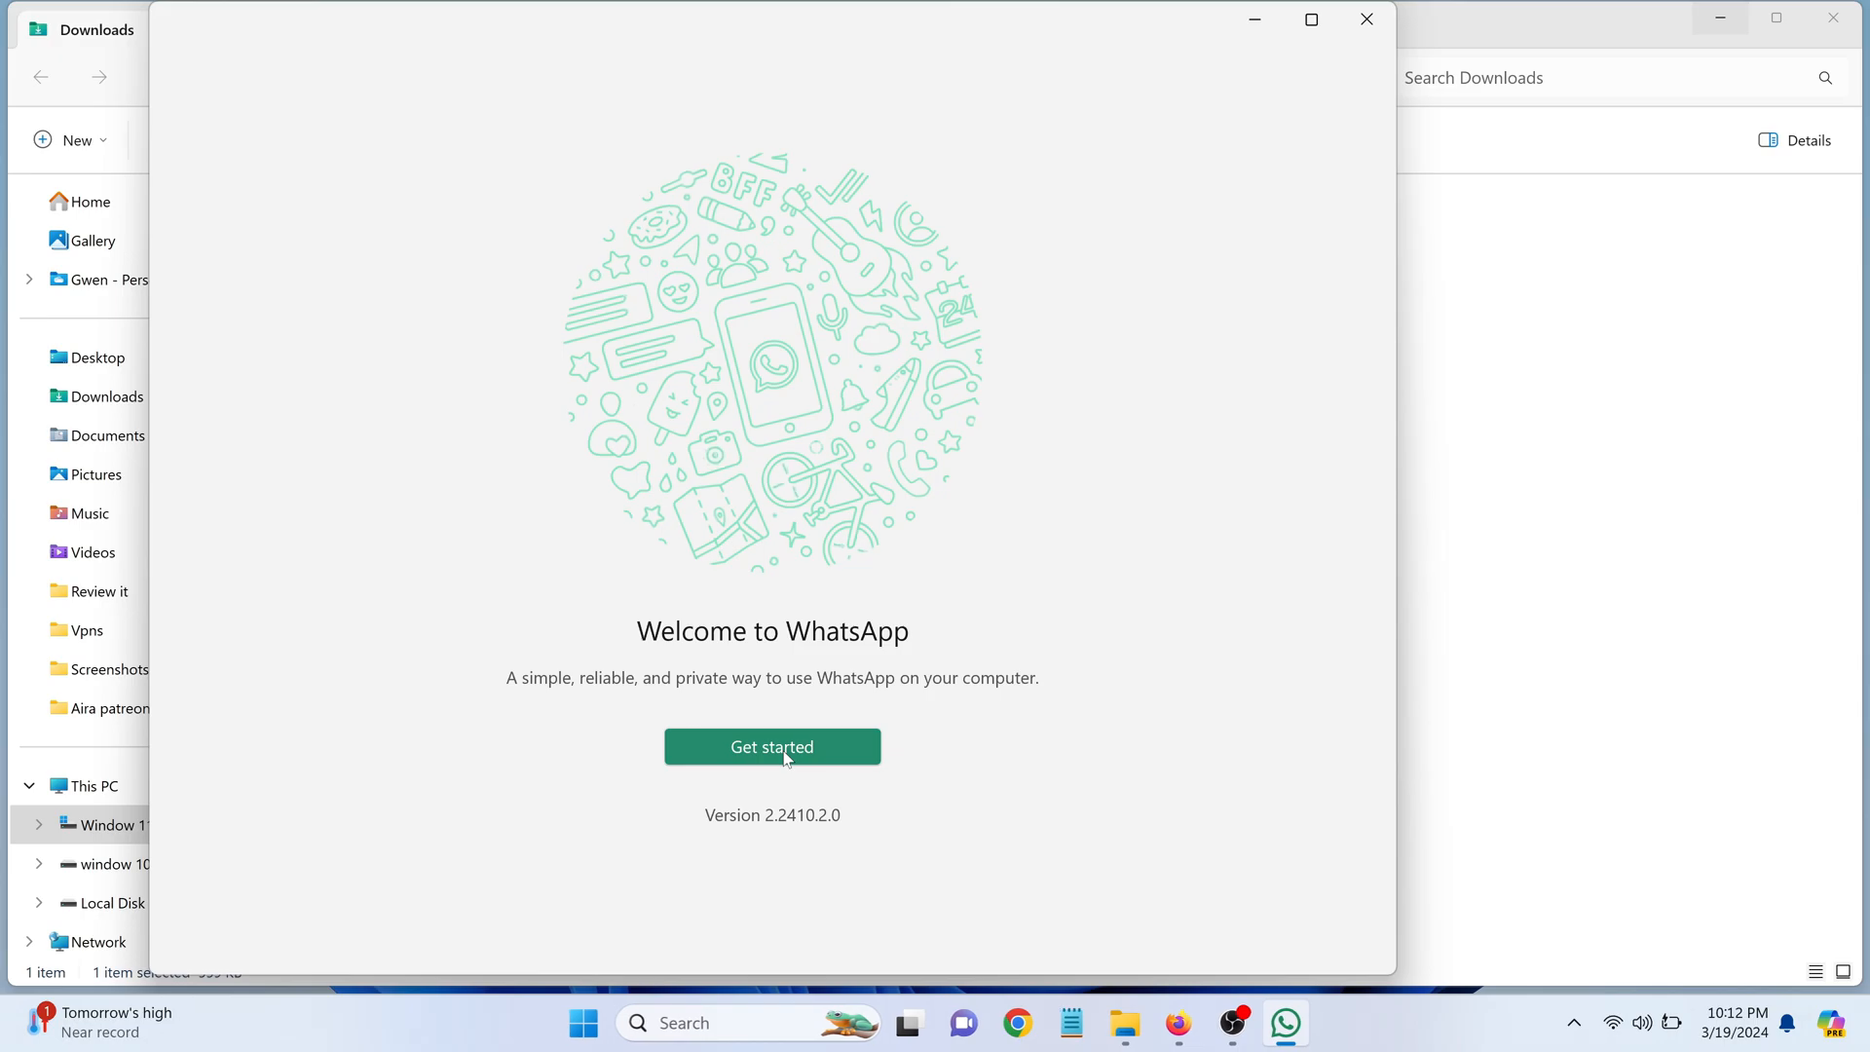
- Get started with setup and maximize WhatsApp so the QR code screen fills the display
left_click(771, 748)
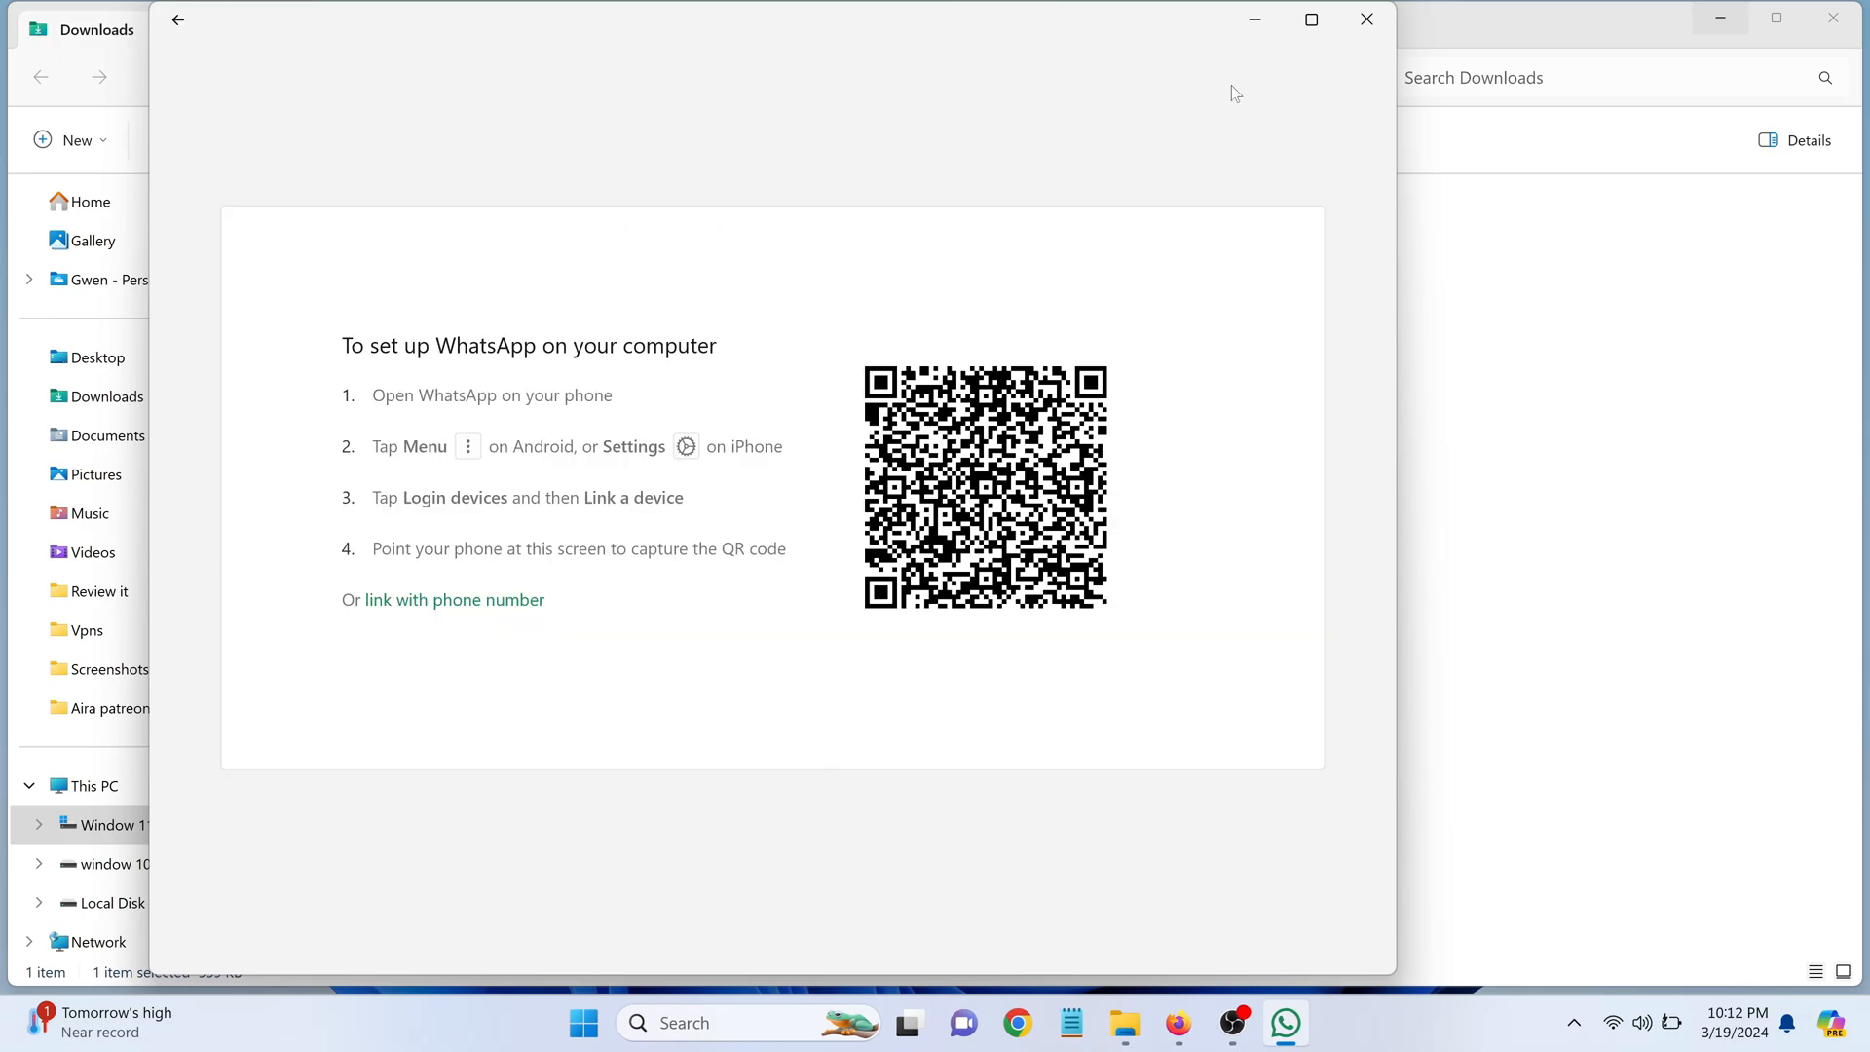
left_click(1312, 19)
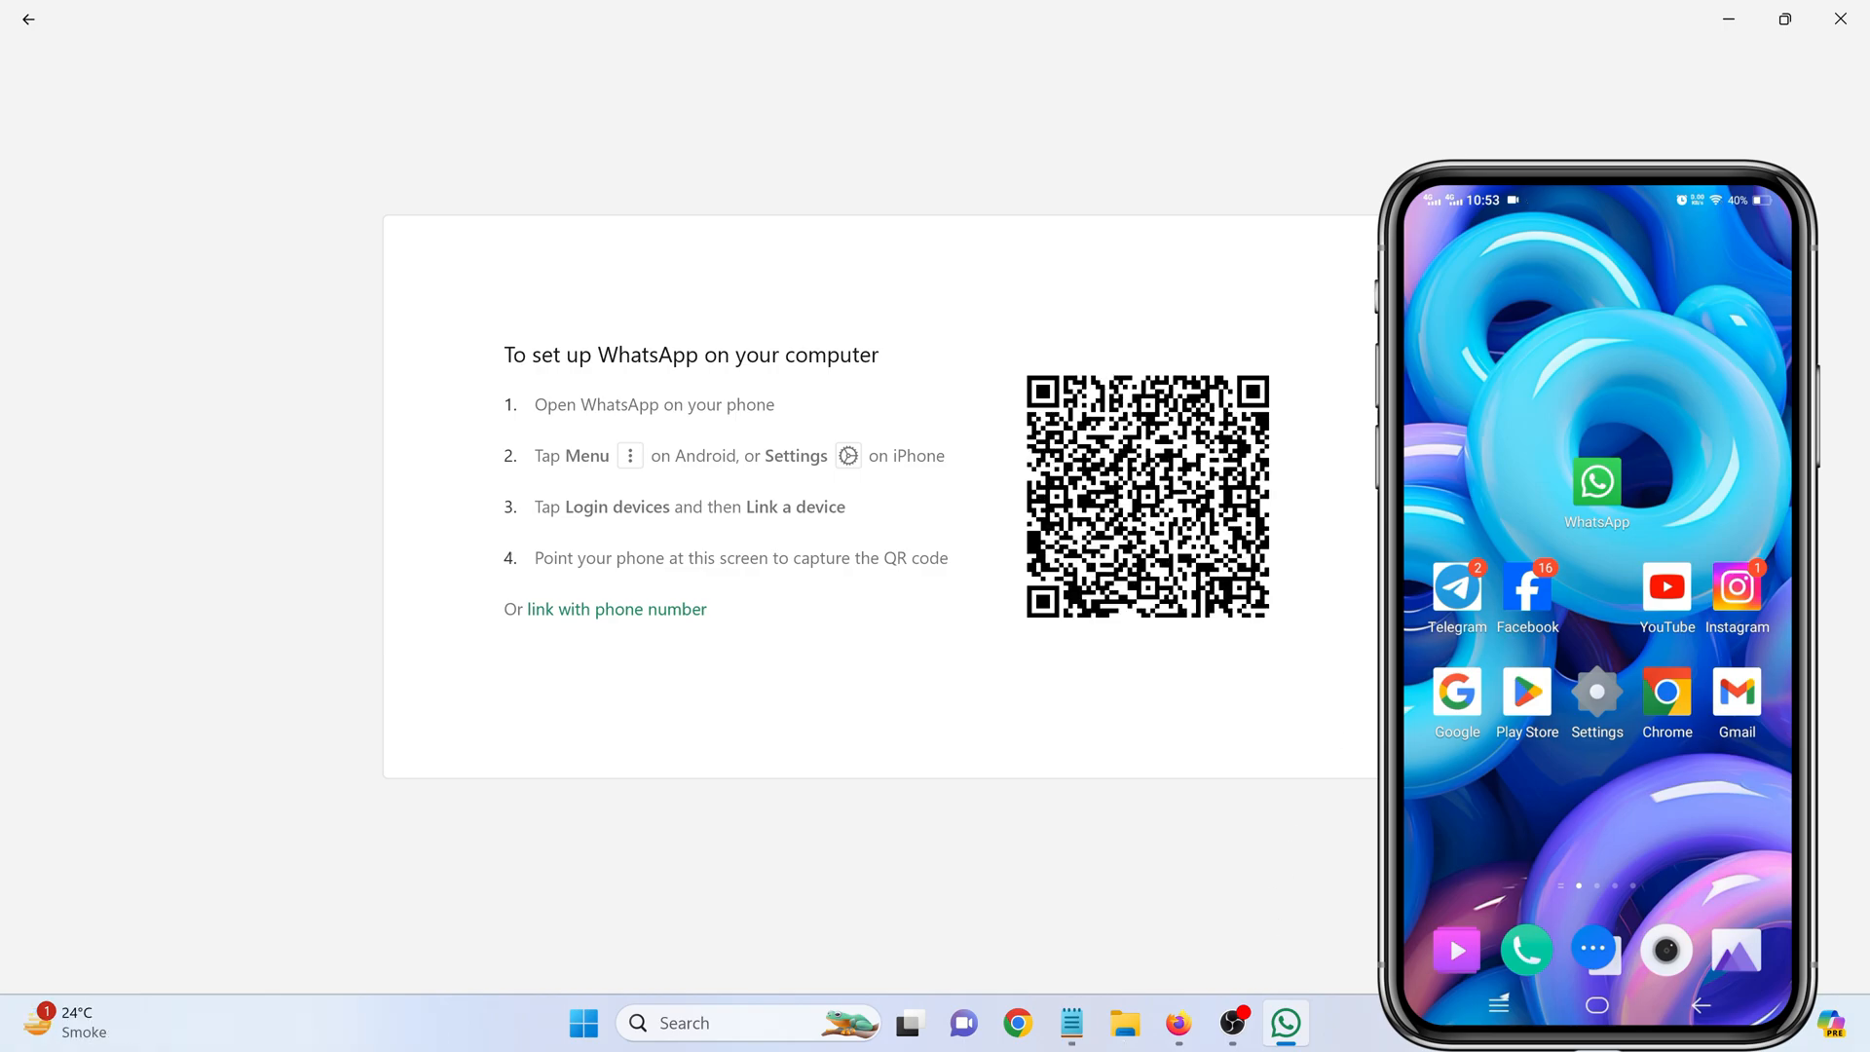
- On the phone's WhatsApp, go to Linked devices and Link a device to open the QR scanner
left_click(1597, 483)
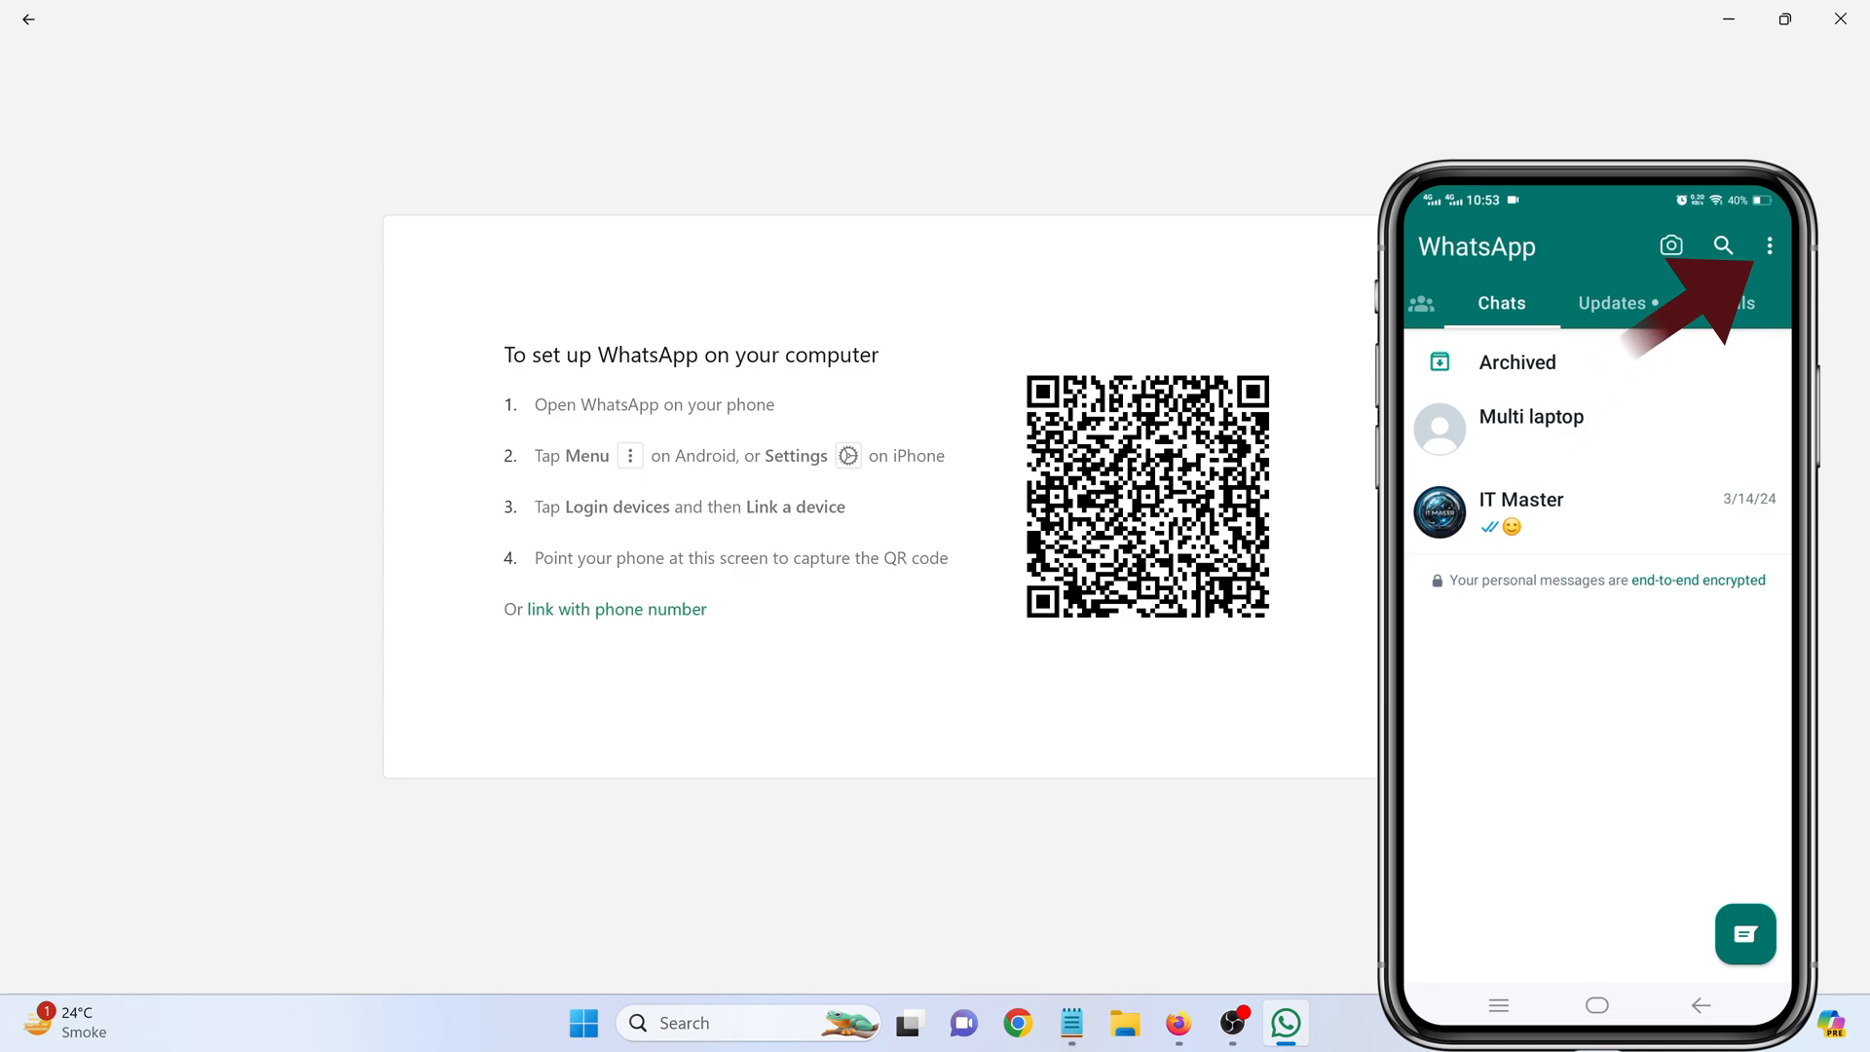
left_click(1769, 246)
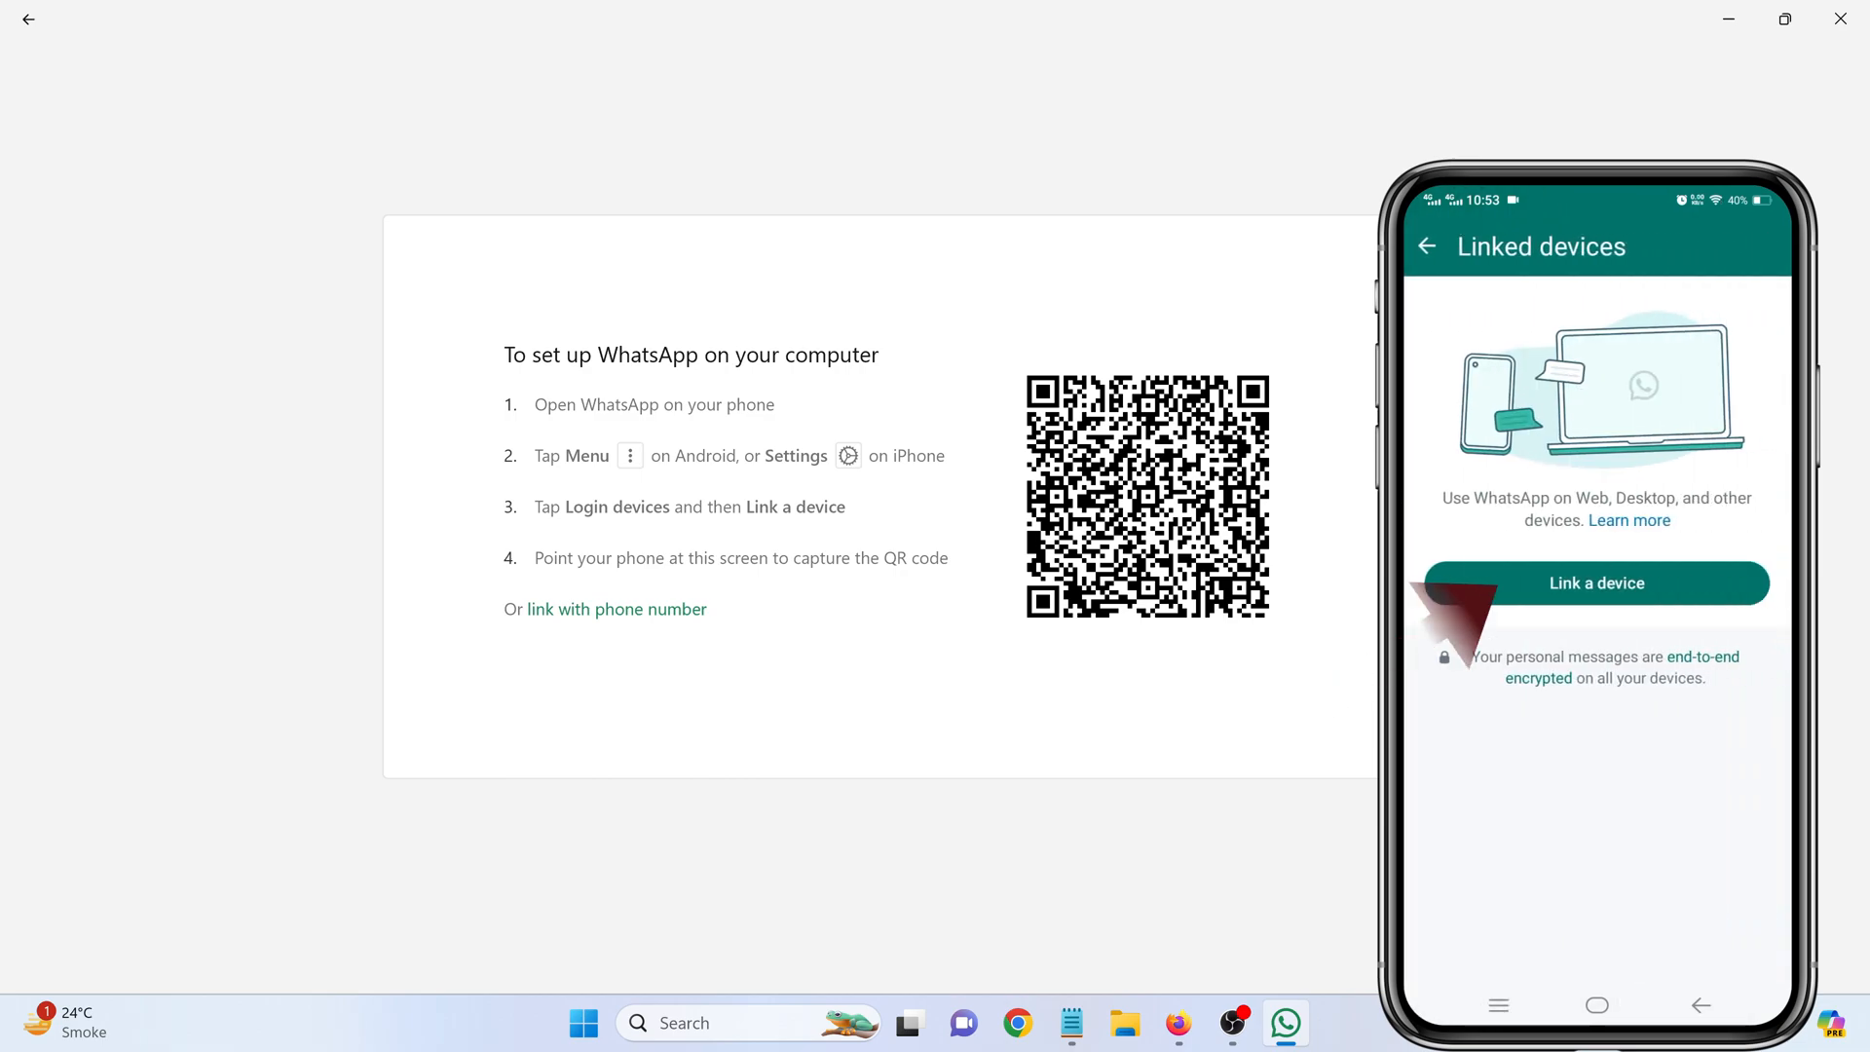
left_click(1597, 585)
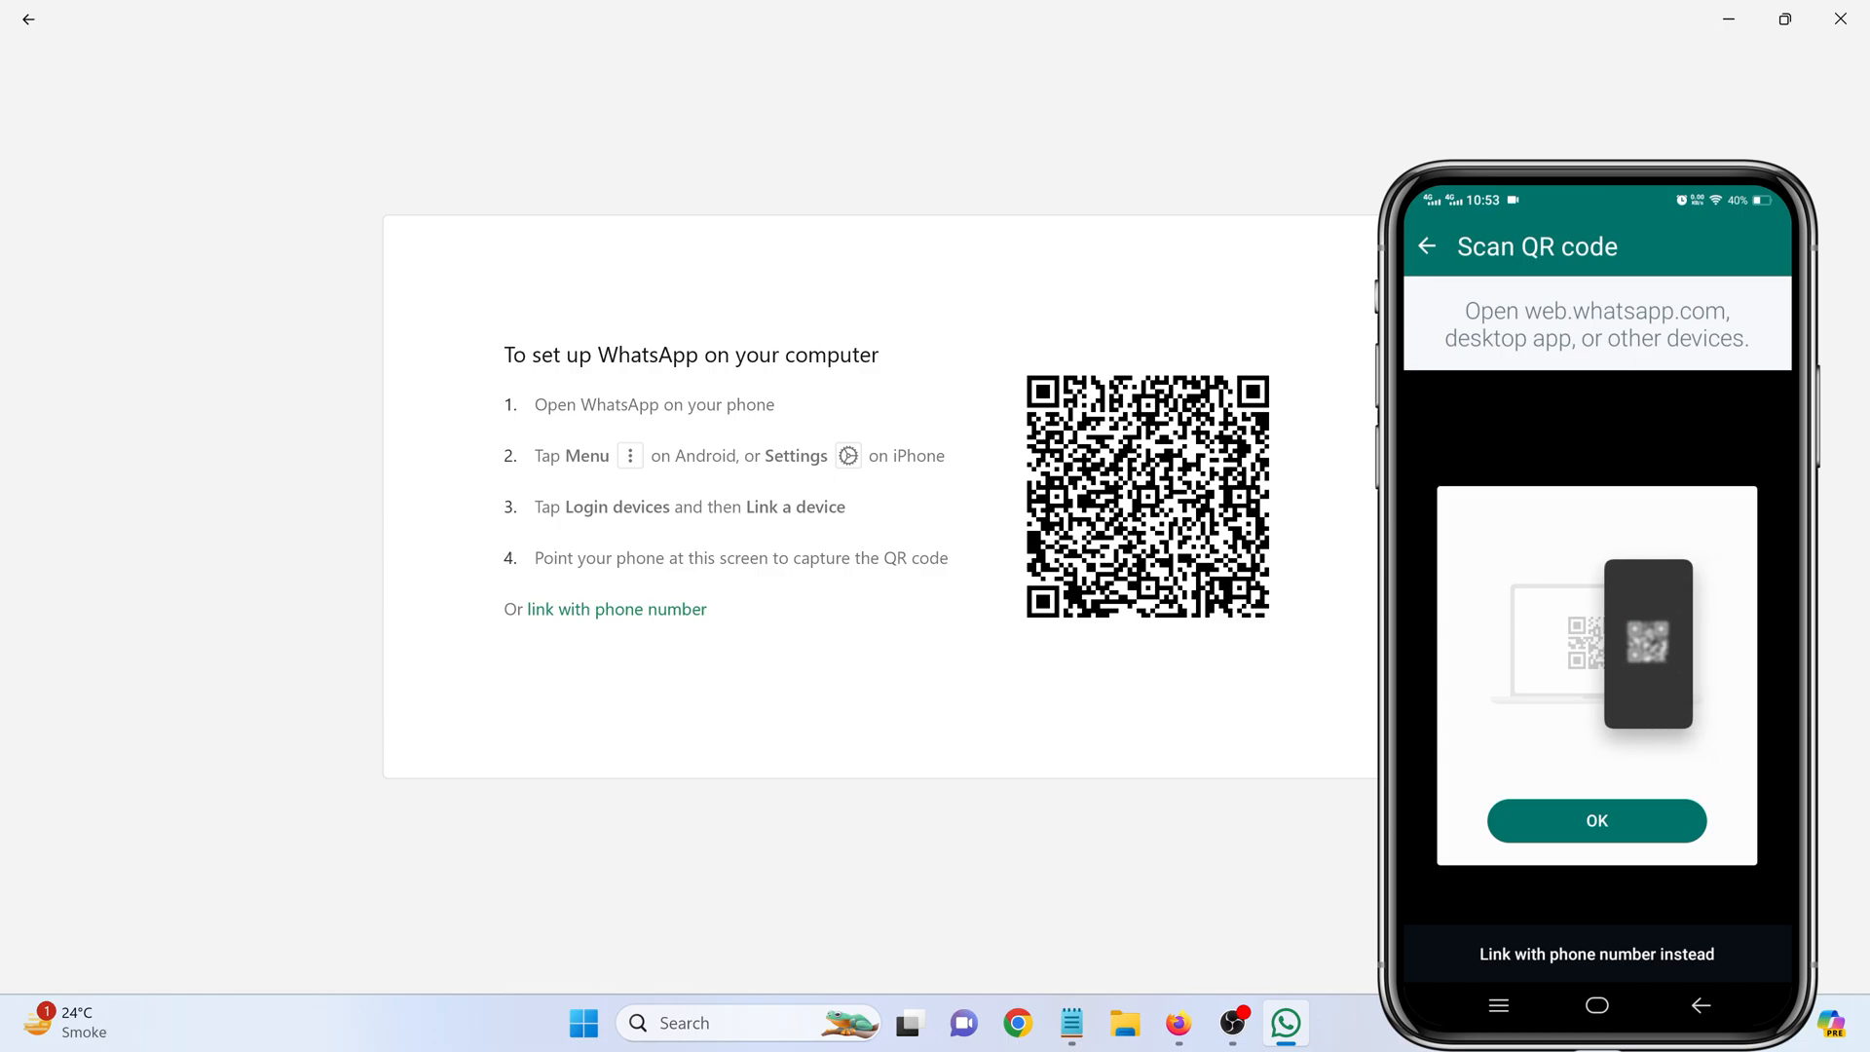
left_click(1597, 820)
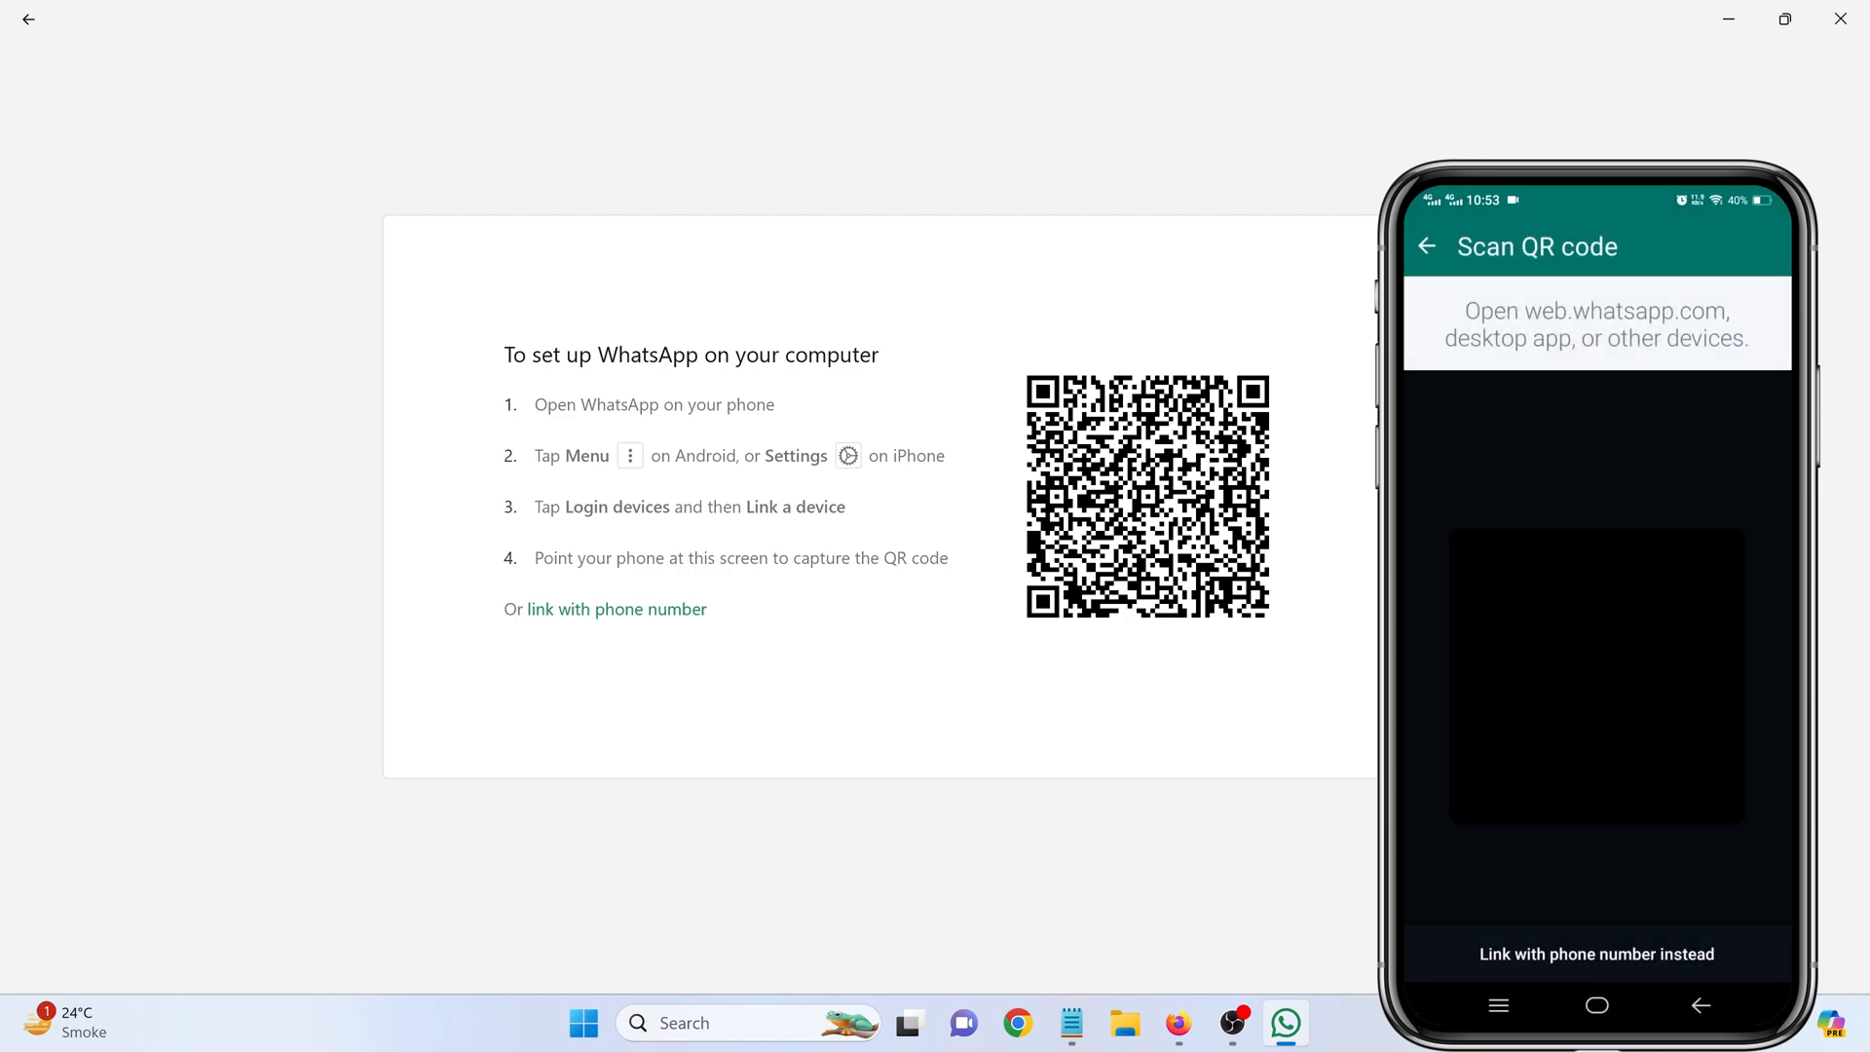